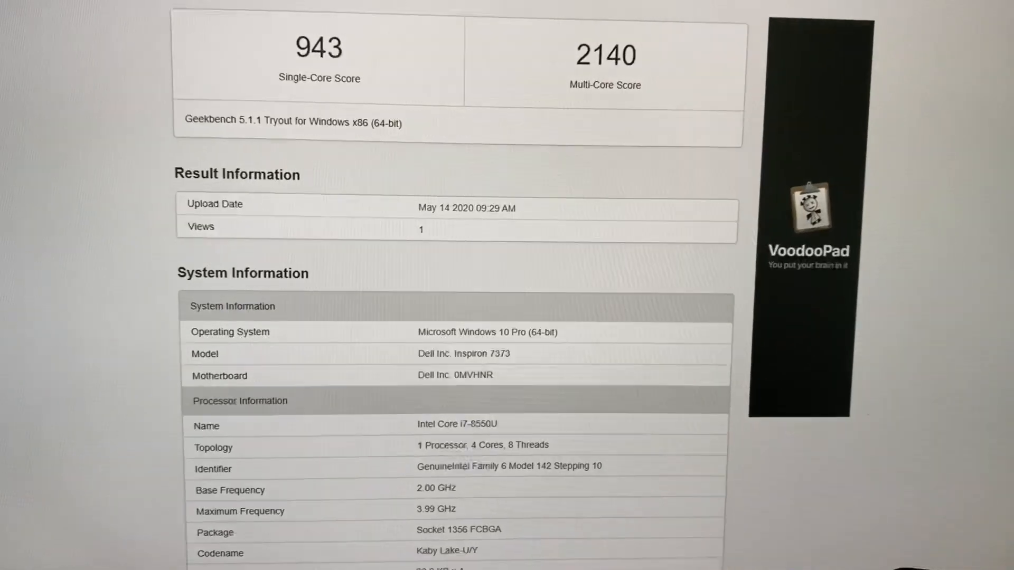
Scroll through the Dell Inspiron 7373 result's scores and system information.
scroll("down", 3)
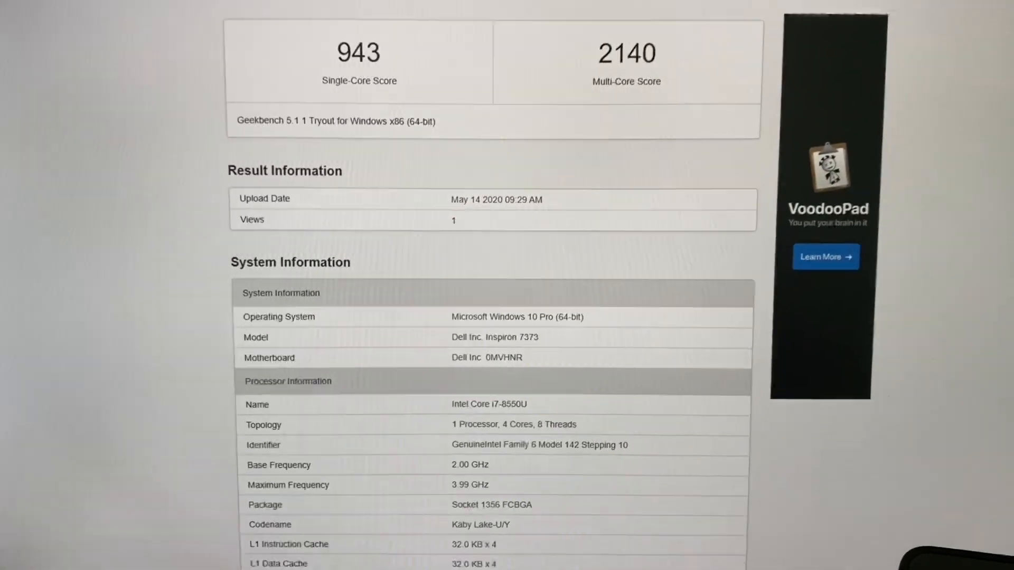
scroll("down", 3)
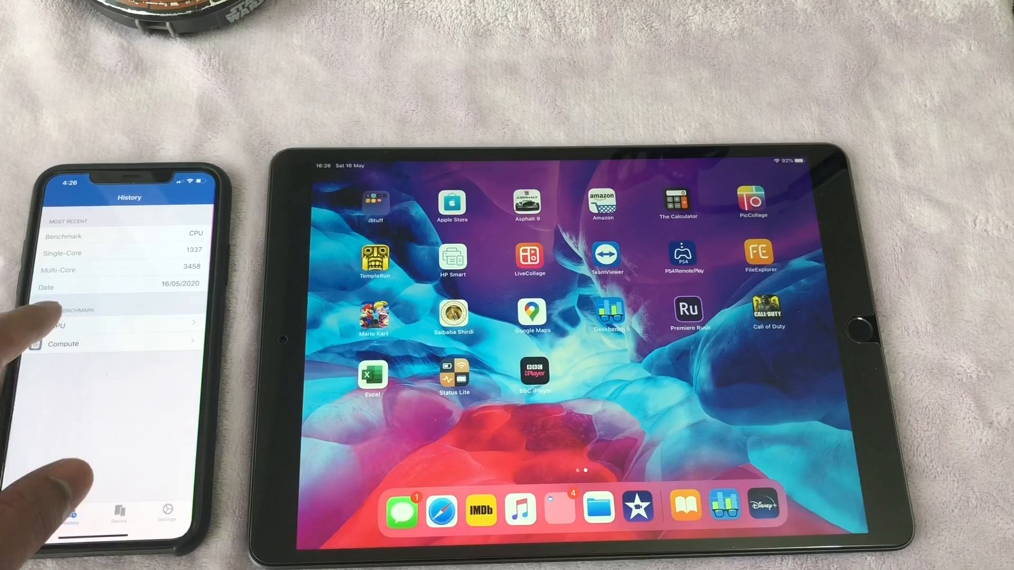
Open the latest CPU result from History, showing 1335 single-core and 3470 multi-core.
left_click(61, 325)
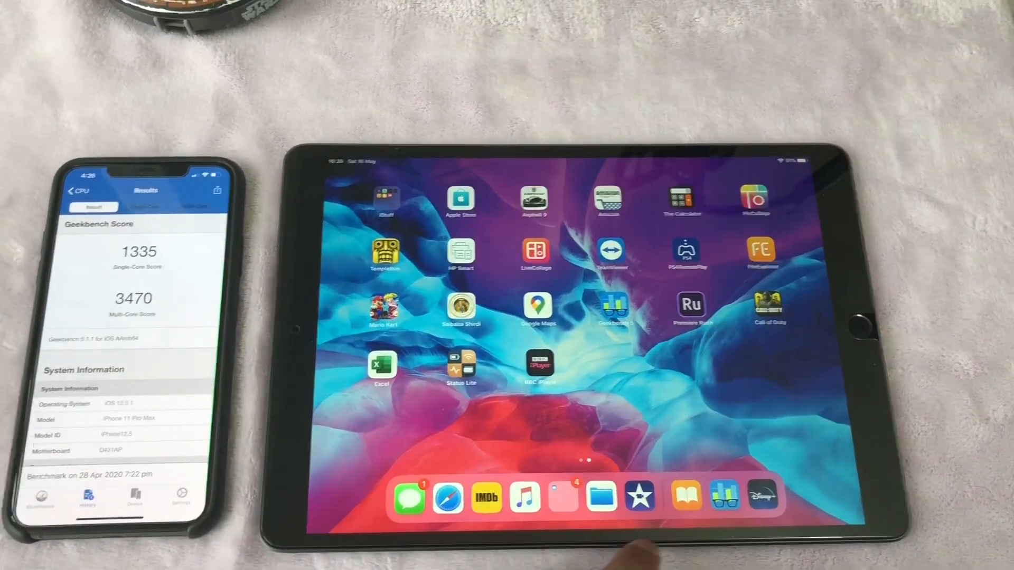
left_click(609, 308)
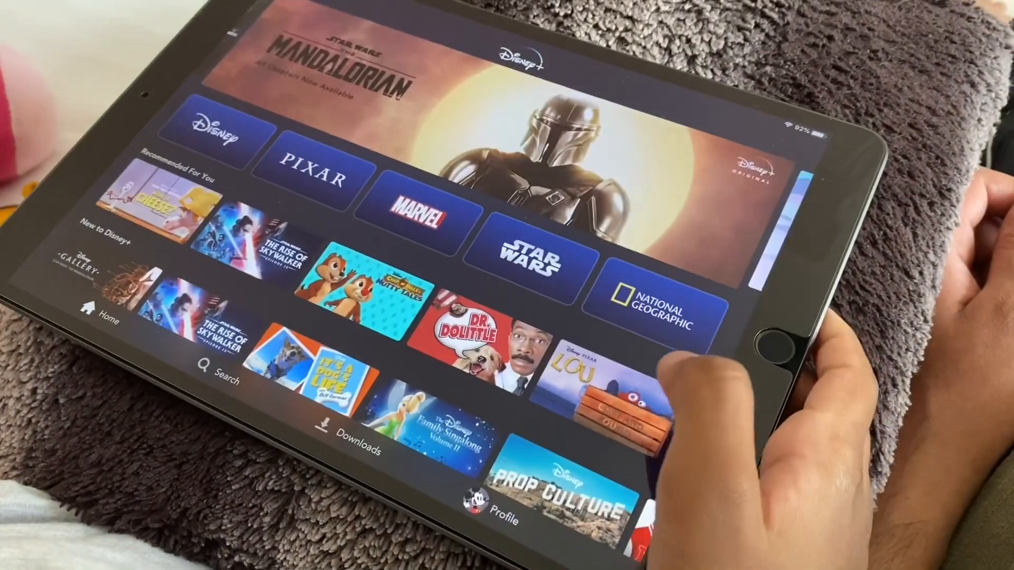
Browse from Hannah Montana The Movie to Lizzie McGuire and scroll its Season 1 episodes.
scroll("down", 3)
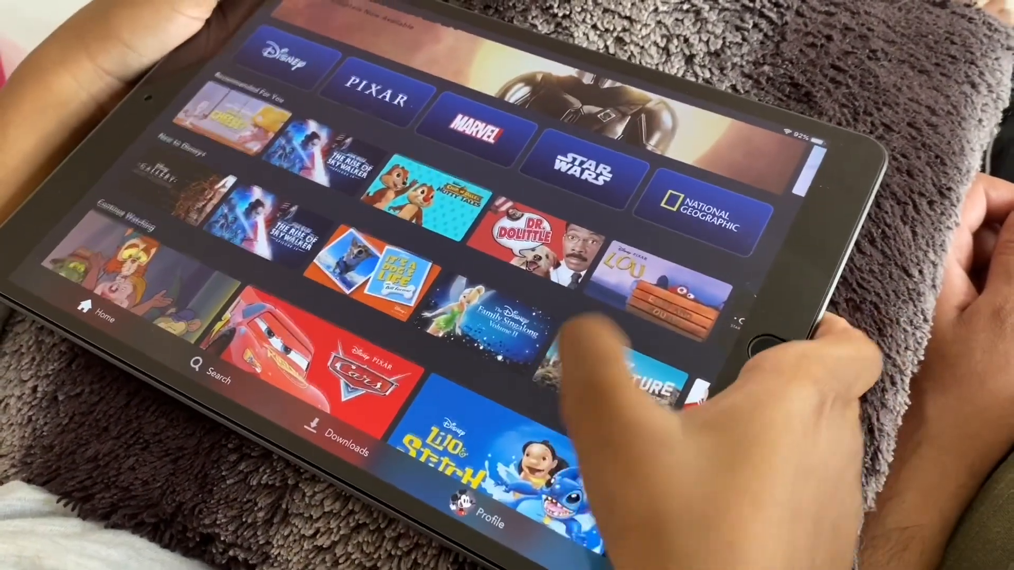
scroll("down", 3)
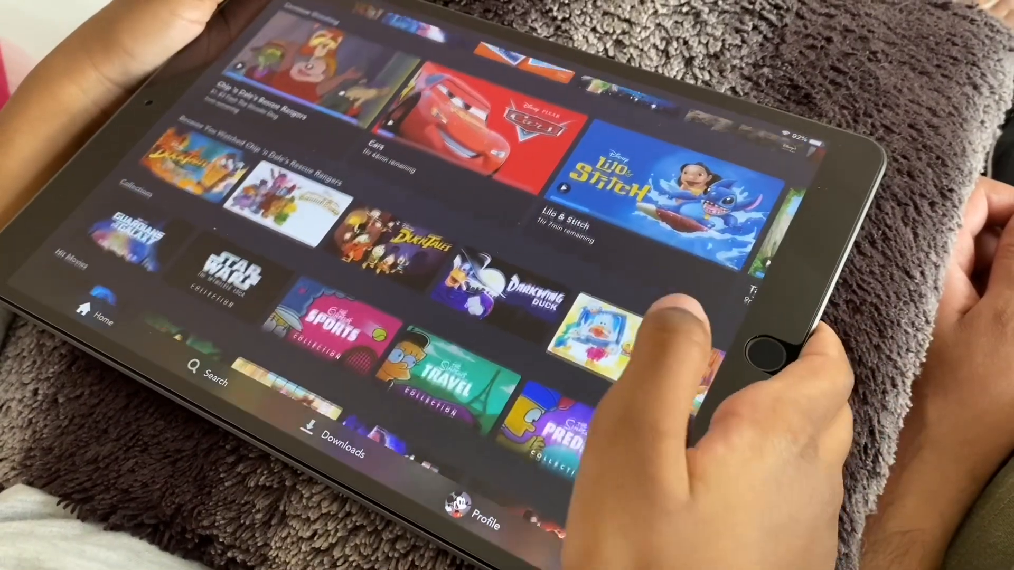
scroll("down", 3)
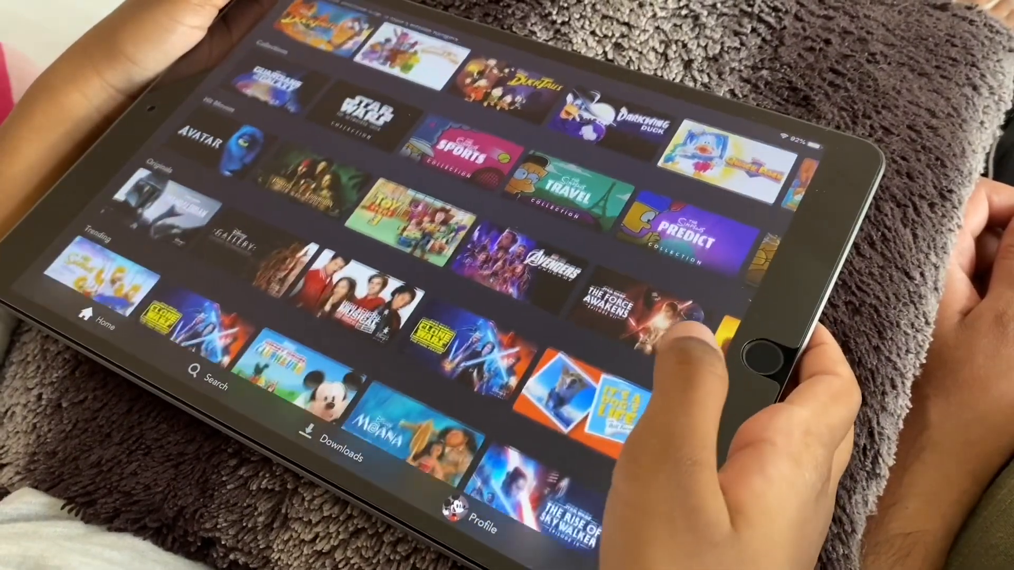
scroll("down", 3)
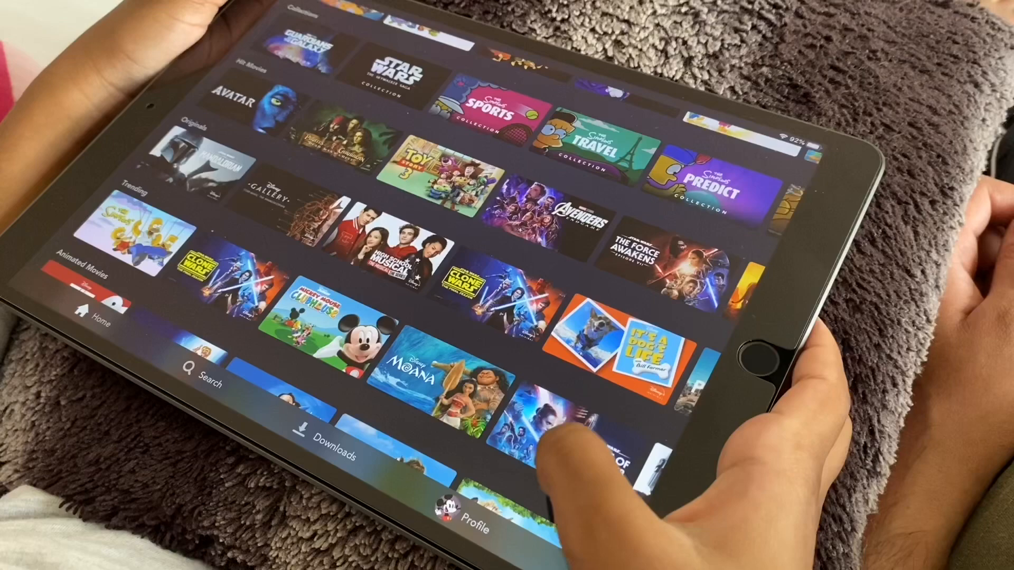
scroll("down", 3)
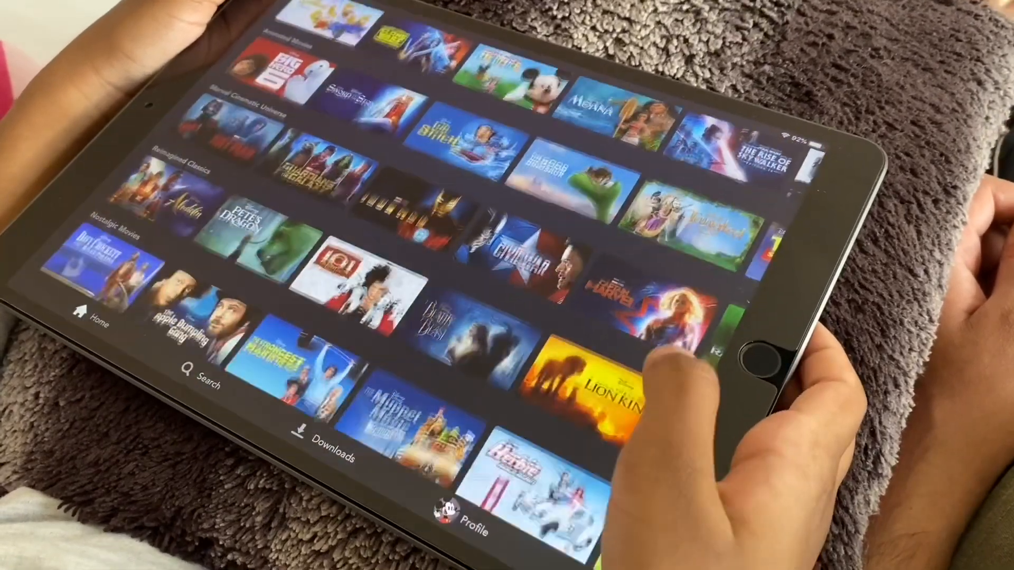
scroll("down", 3)
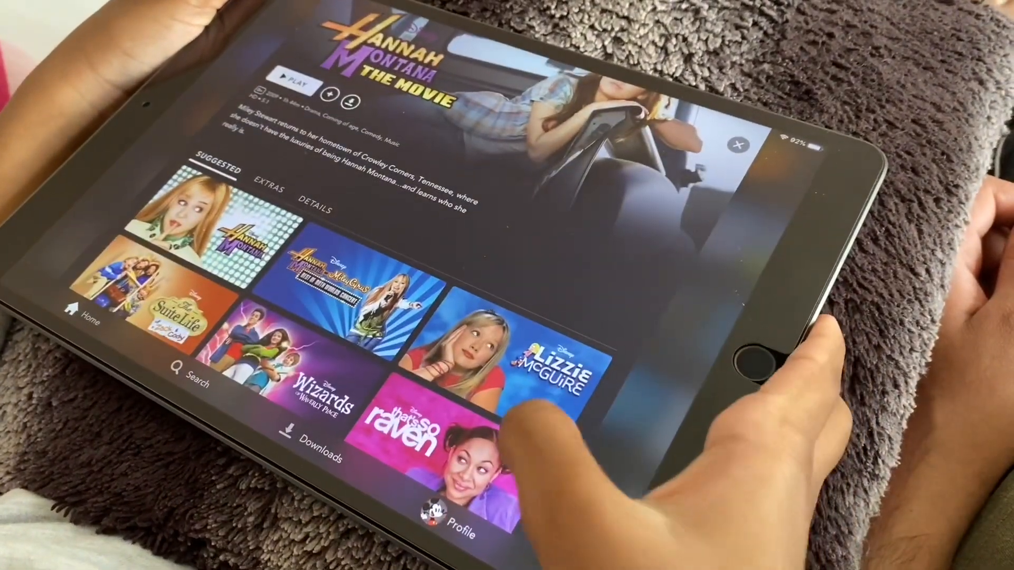
scroll("down", 3)
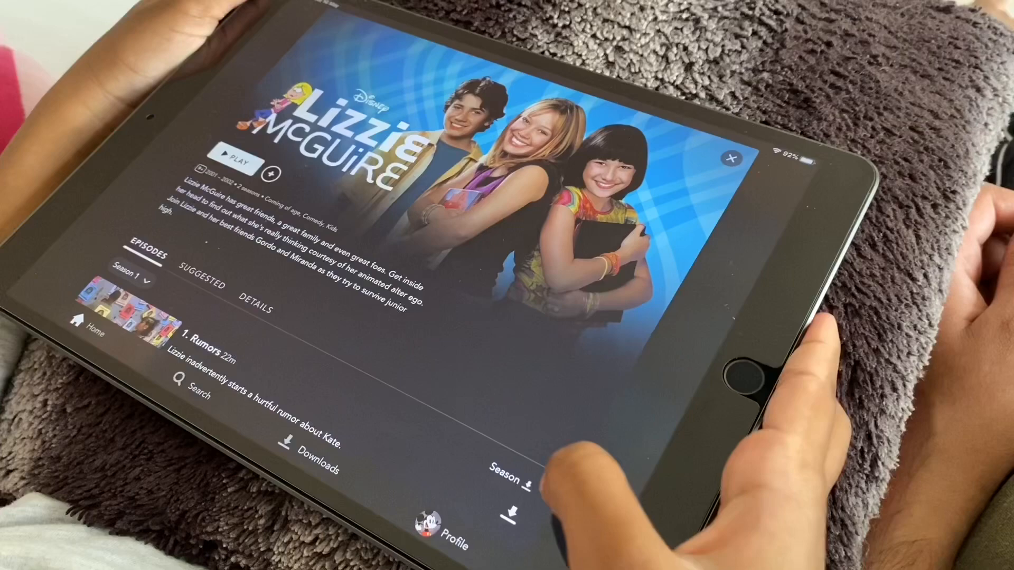
scroll("down", 3)
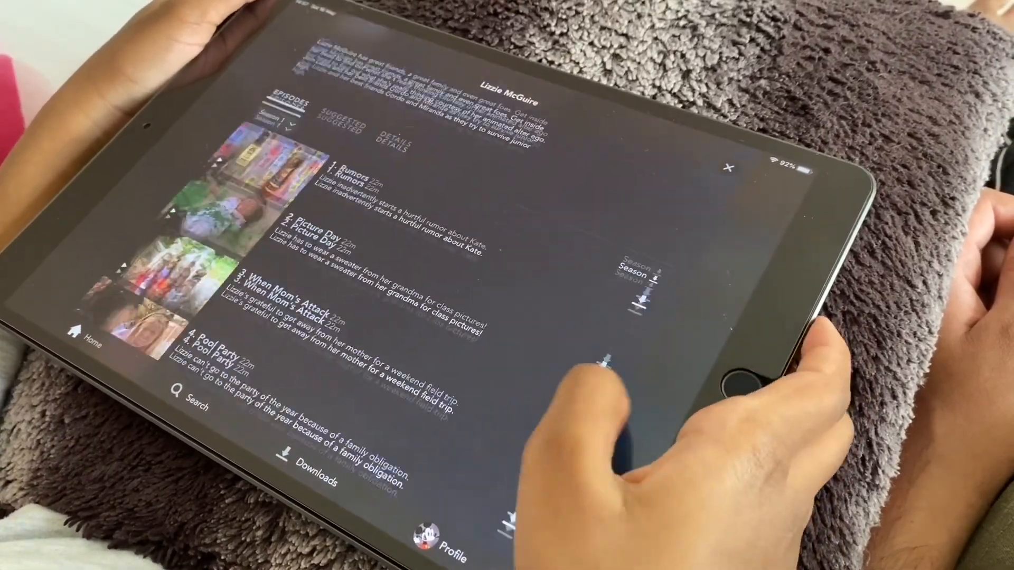
scroll("down", 3)
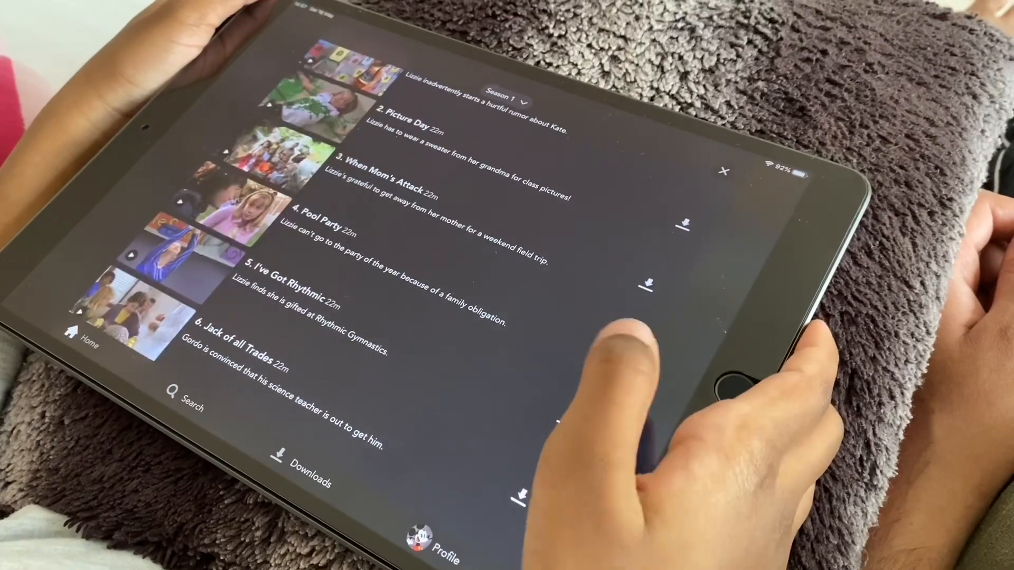
scroll("down", 3)
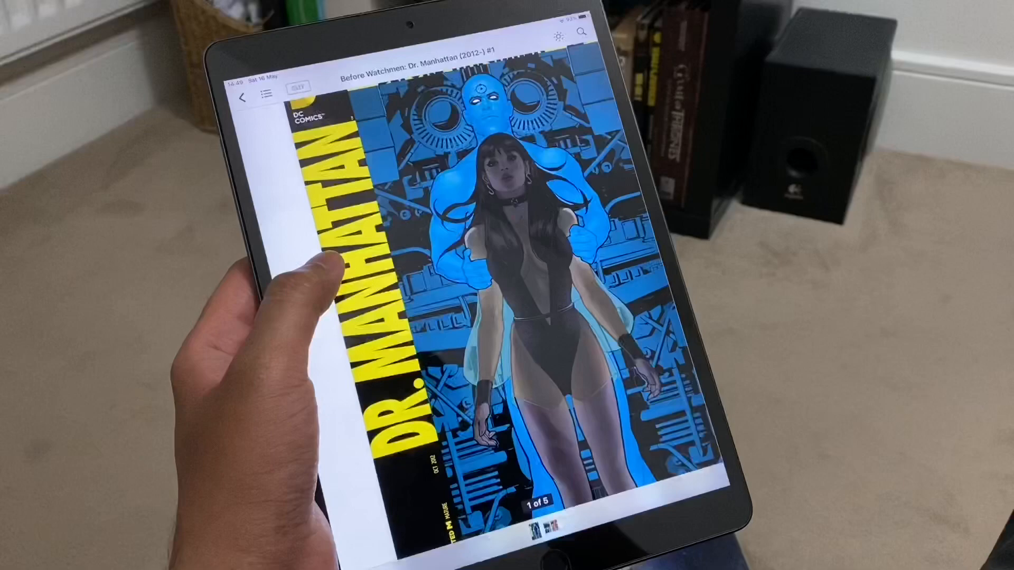
Swipe left on the Dr. Manhattan #1 cover to turn to page 2.
scroll("left", 3)
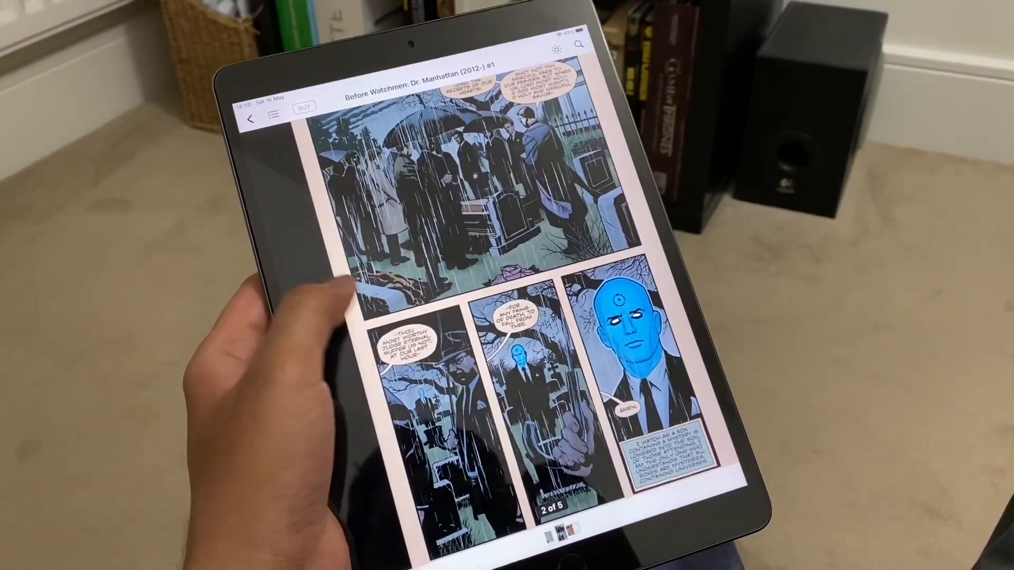
scroll("left", 3)
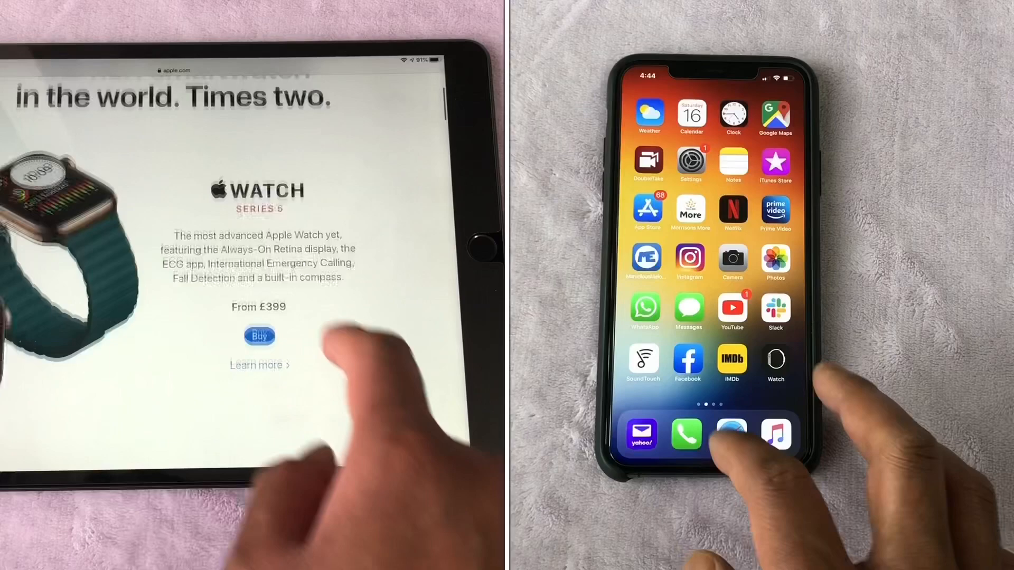
Go Home from the Matrix 4 page and relaunch an app to test retention.
left_click(730, 435)
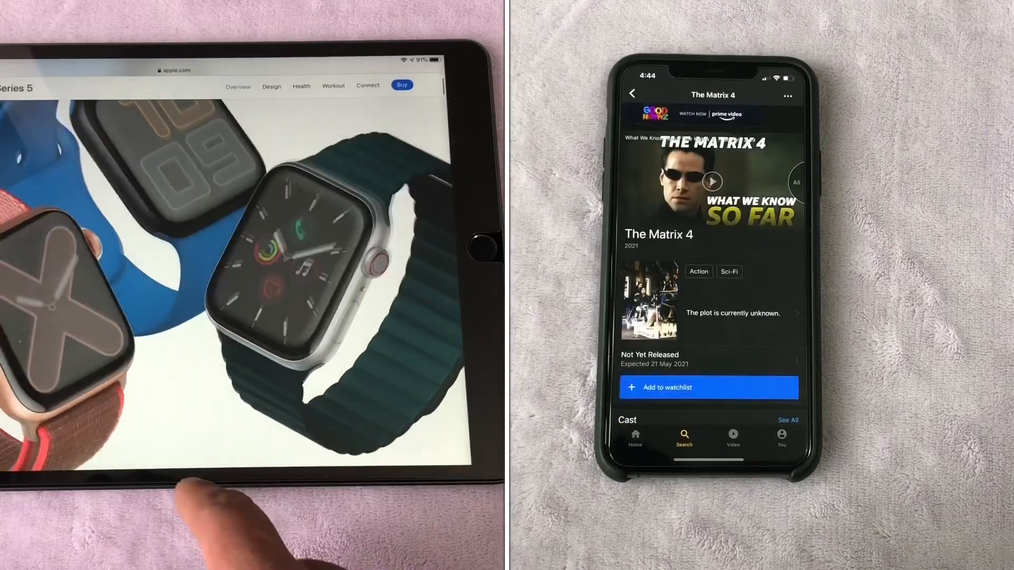
scroll("down", 3)
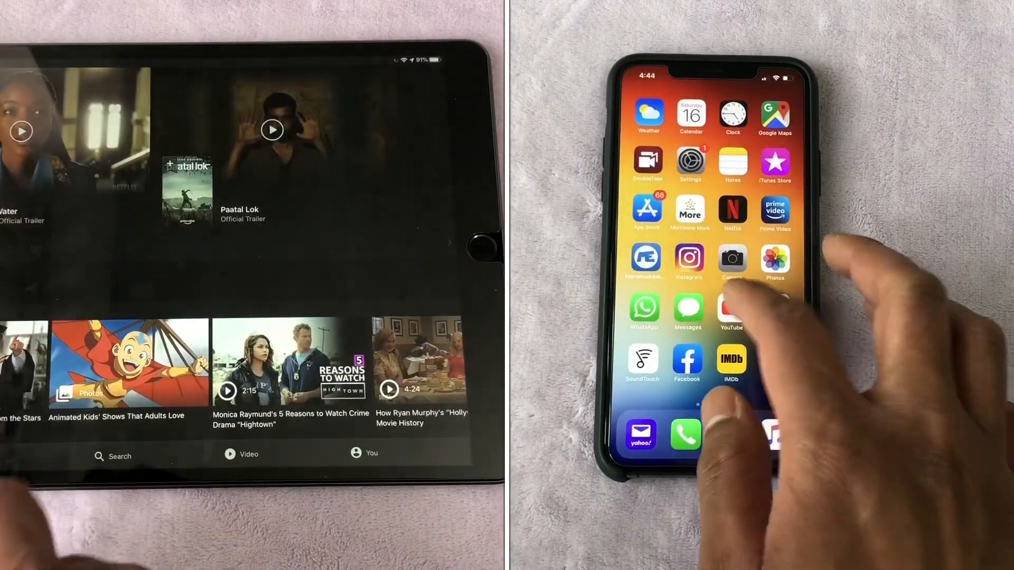
left_click(732, 309)
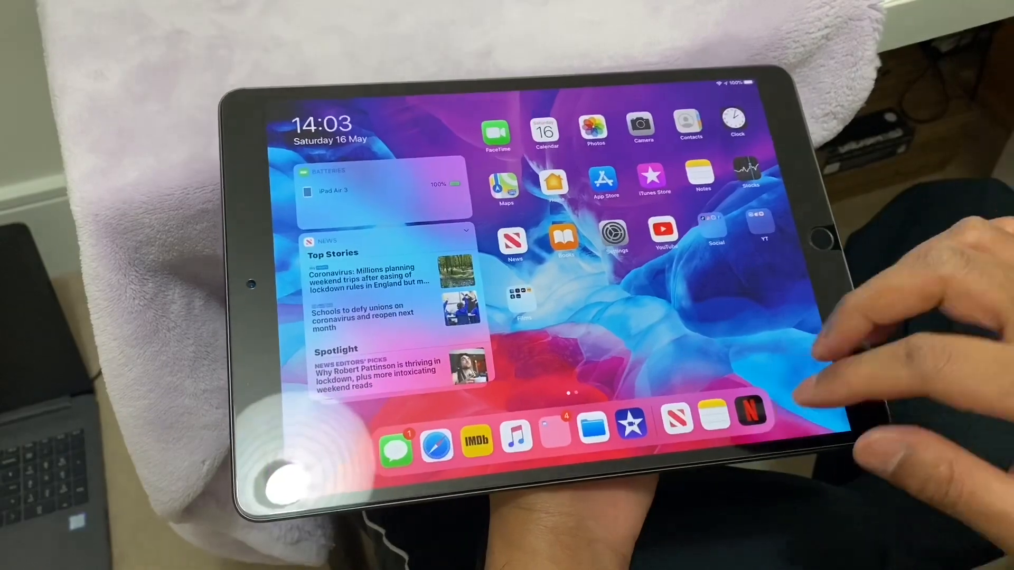
Launch Netflix from the Dock and open the Extraction title page.
left_click(749, 430)
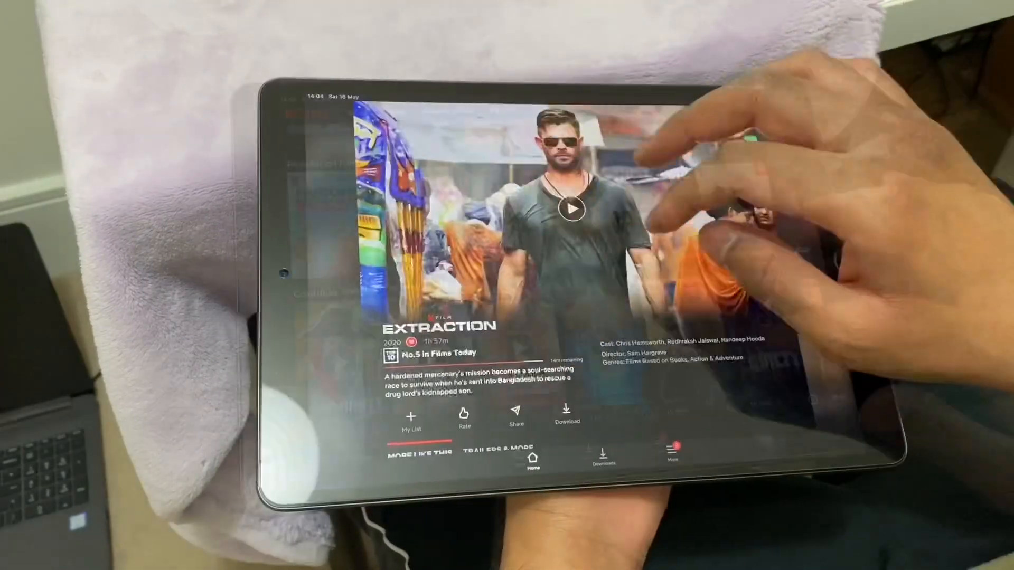
left_click(570, 208)
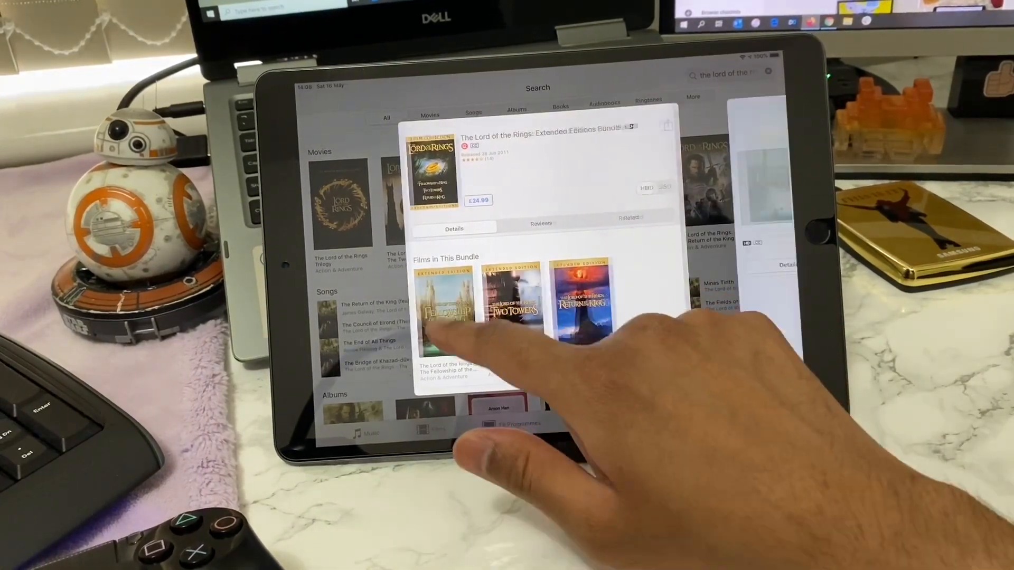
Open The Fellowship of the Ring Extended Edition (£10.99) from the bundle's film list.
left_click(445, 310)
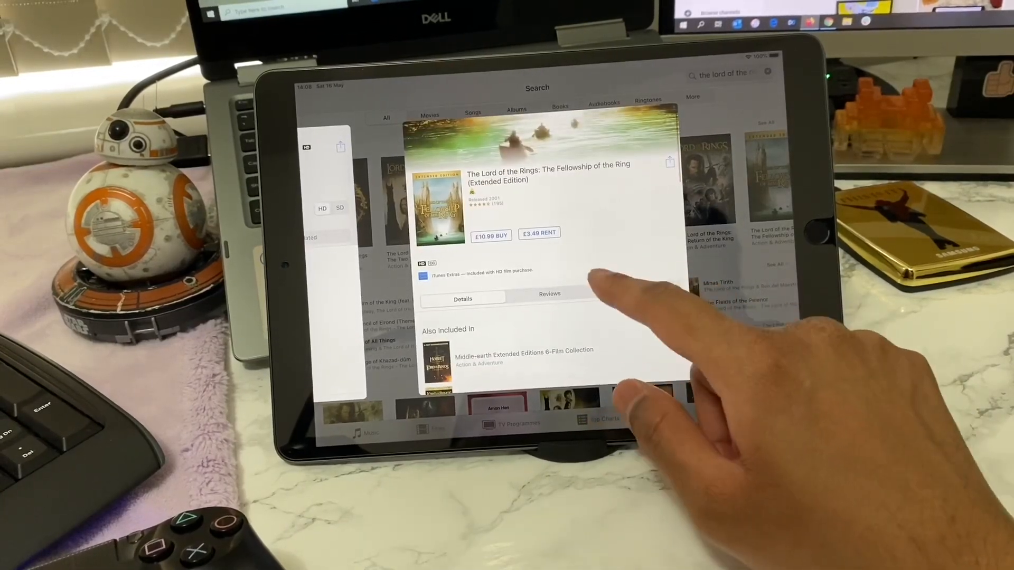
left_click(436, 360)
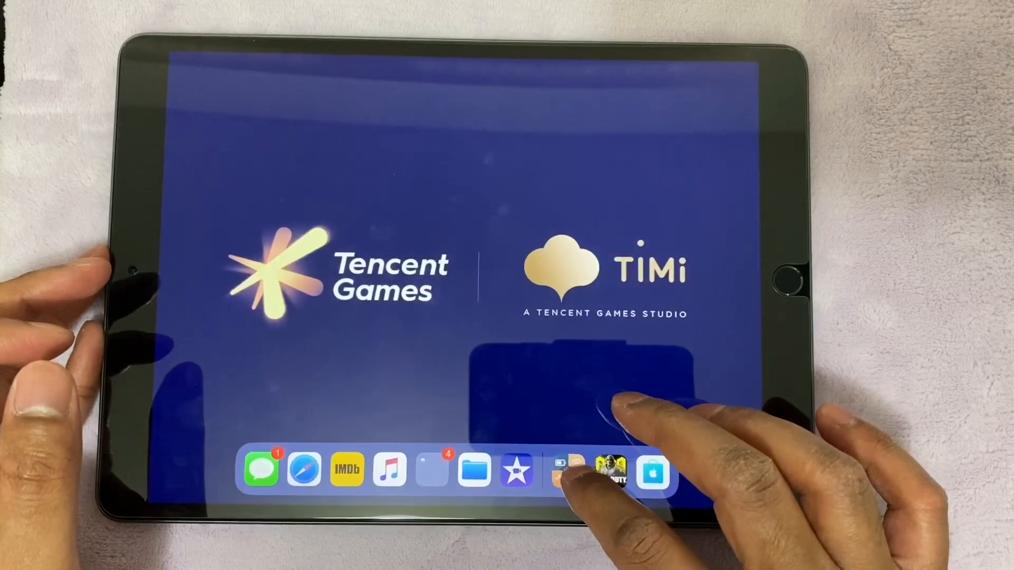
Launch Call of Duty Mobile from the Dock to its Tencent Games screen.
left_click(607, 468)
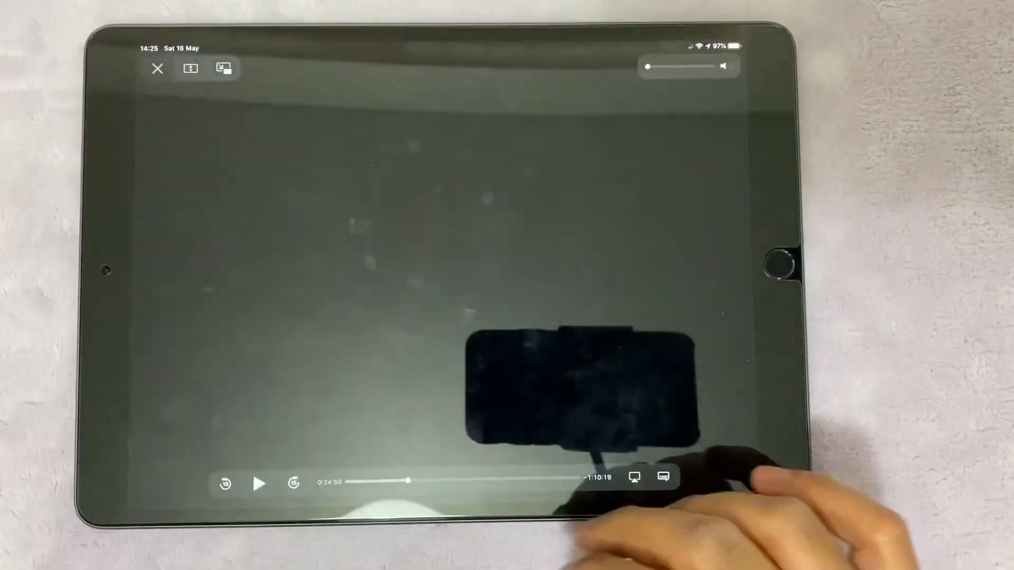
Float the film in picture-in-picture, with Safari and Files split and Status Lite in Slide Over.
left_click(259, 483)
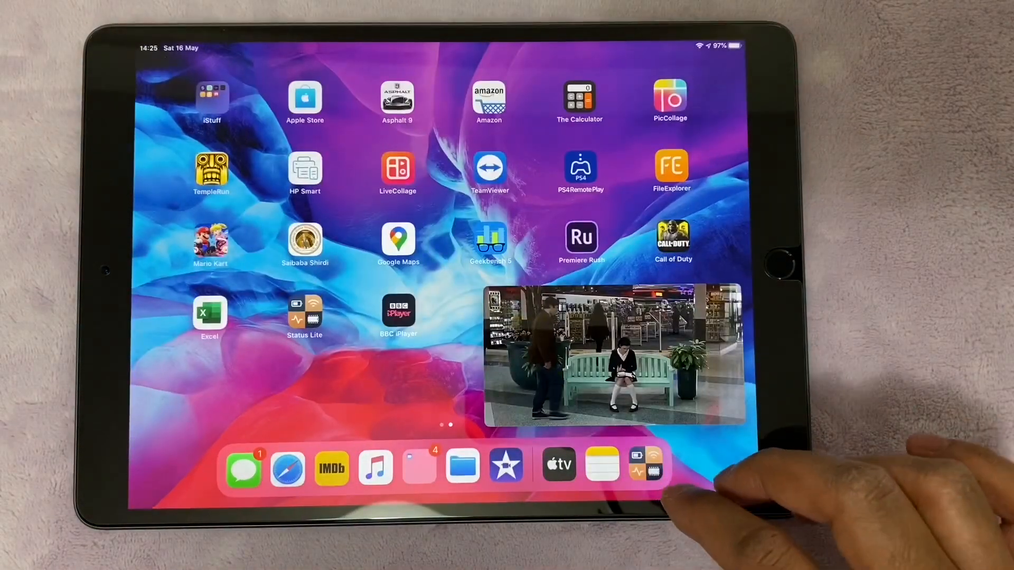
left_click(287, 466)
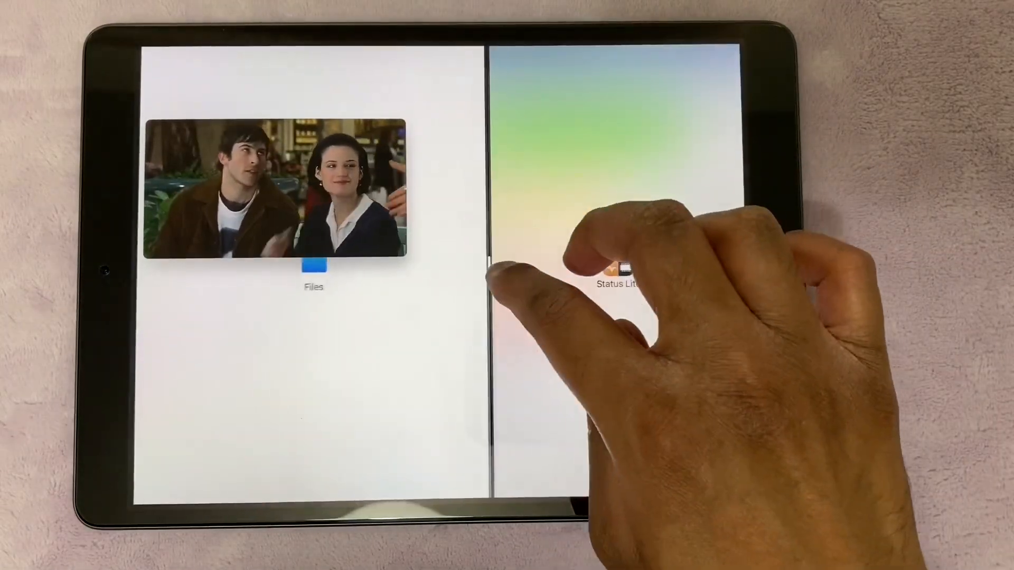
left_click(619, 268)
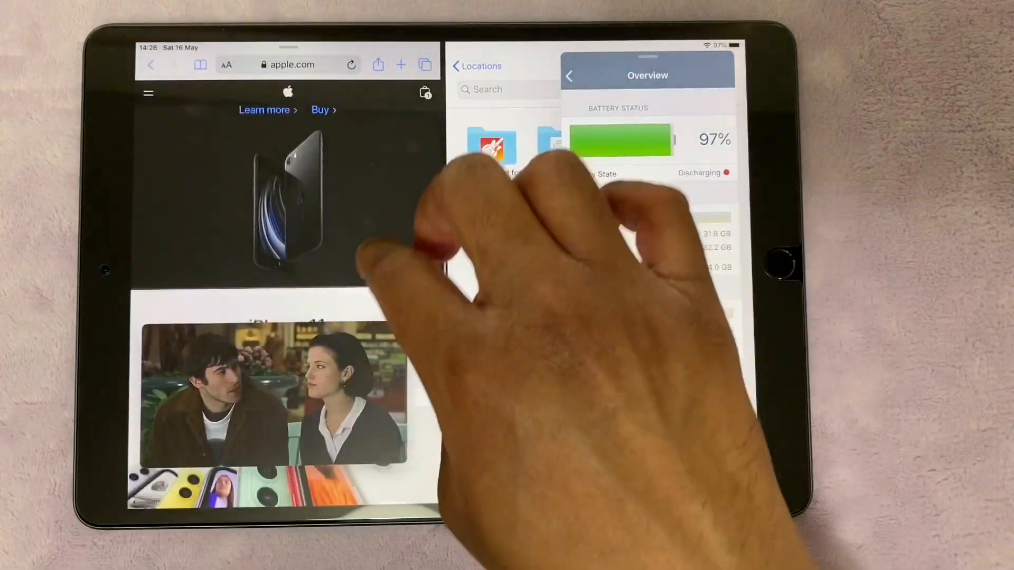
View Status Lite's Overview: 97% battery plus used and free storage.
left_click(147, 93)
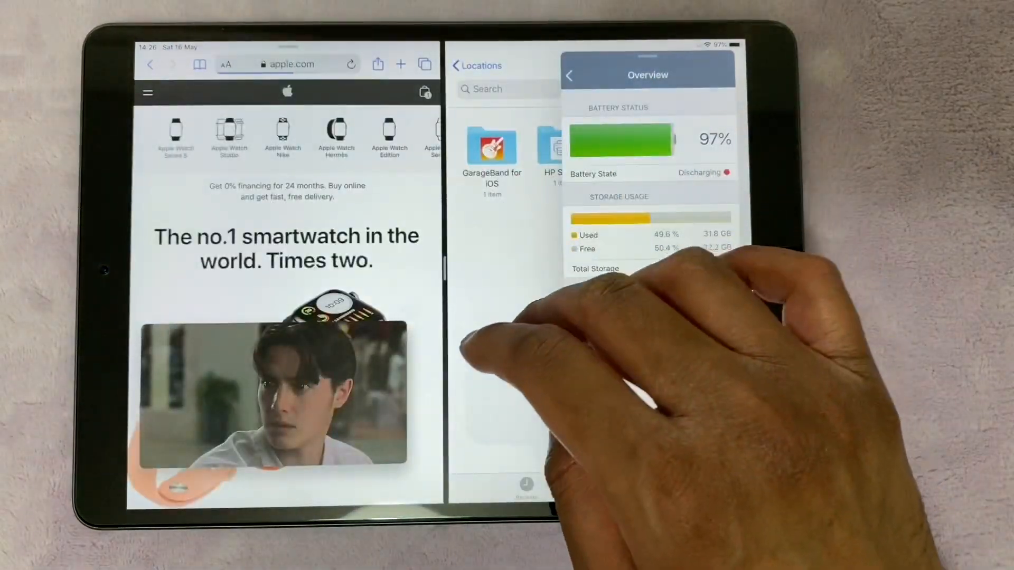
scroll("down", 3)
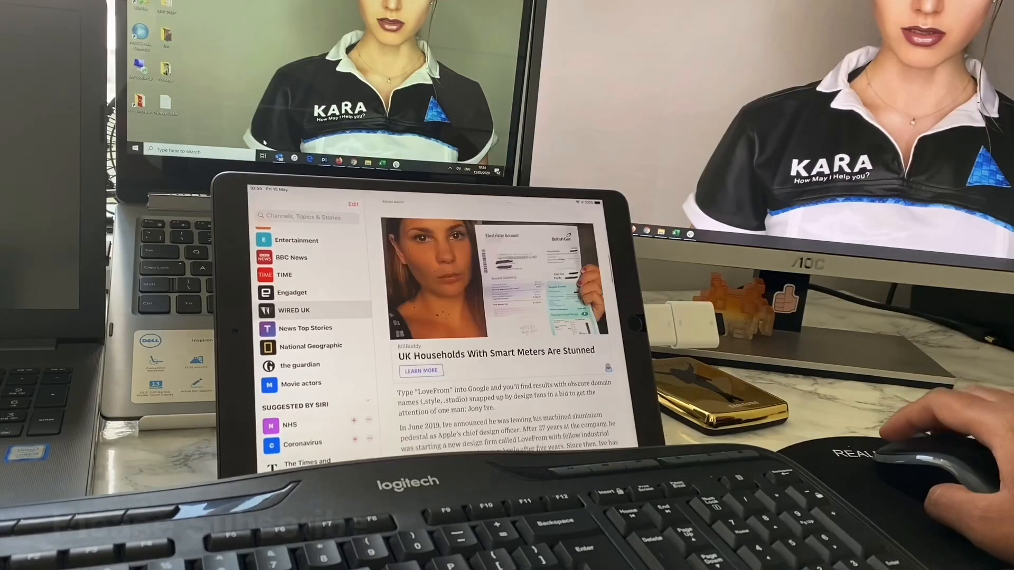
Scroll down the WIRED UK Jony Ive article, then swipe the astronomy book to Timeline of Astronomy.
scroll("down", 3)
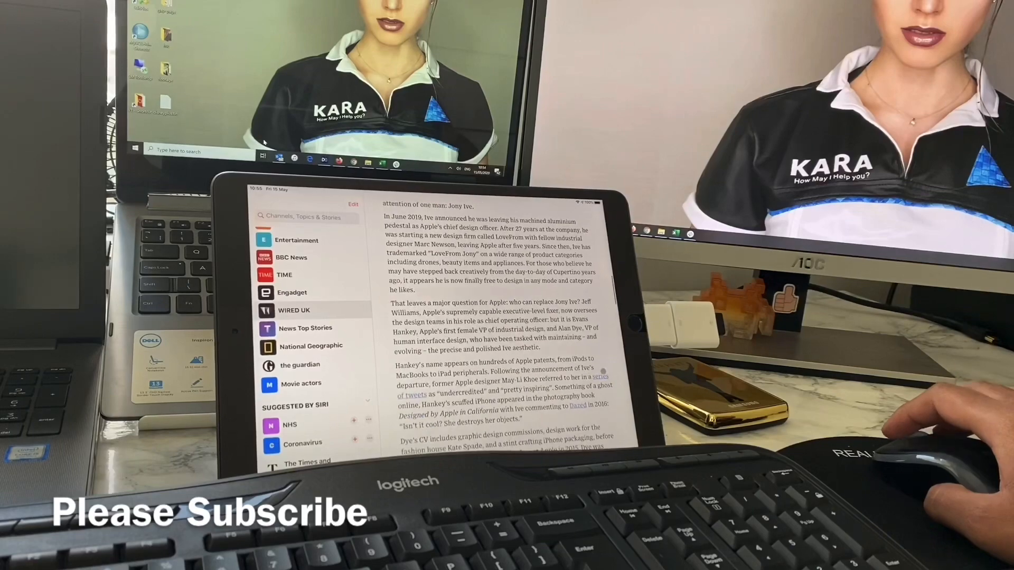
mouse_move(944, 439)
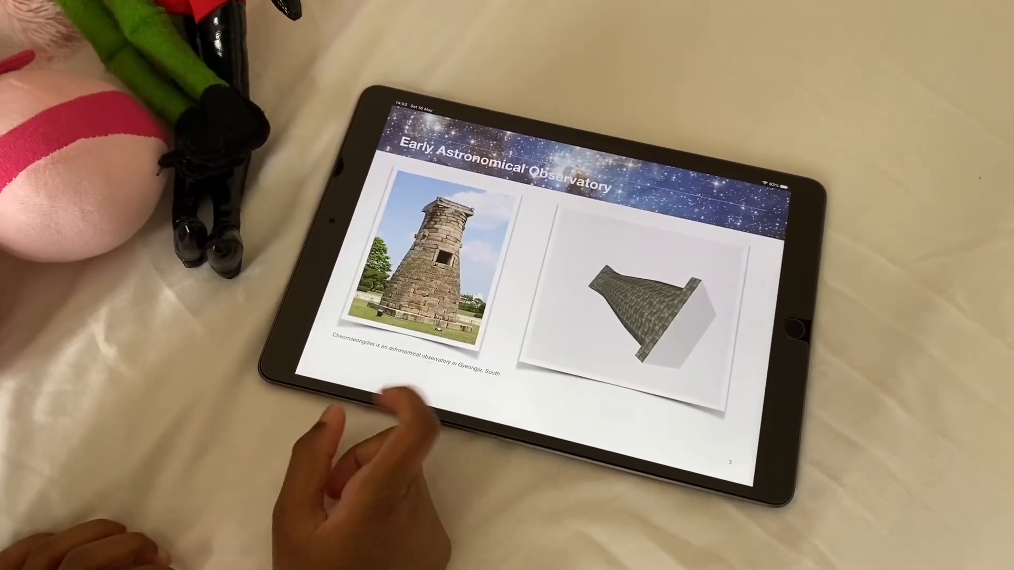
scroll("left", 3)
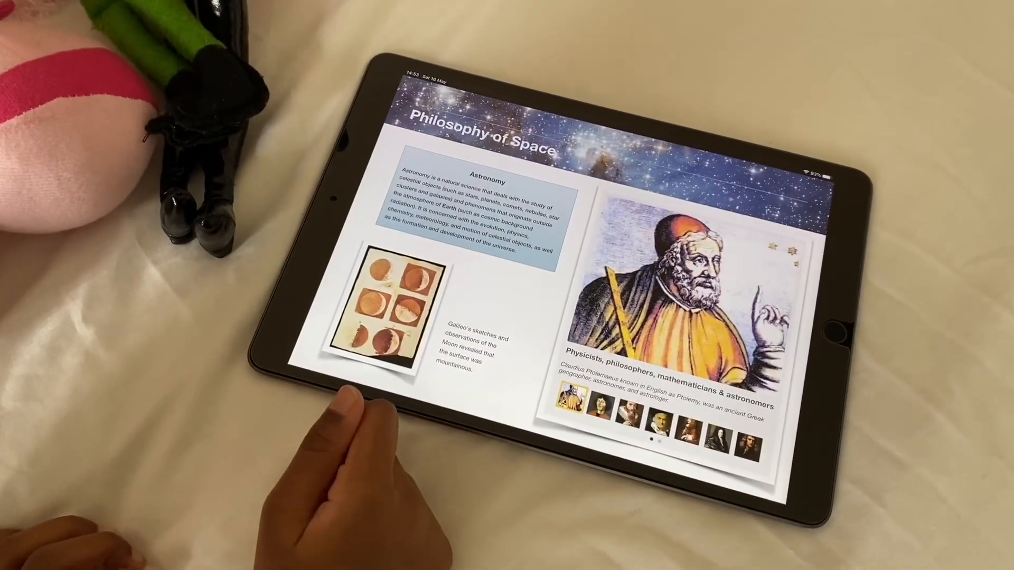
scroll("left", 3)
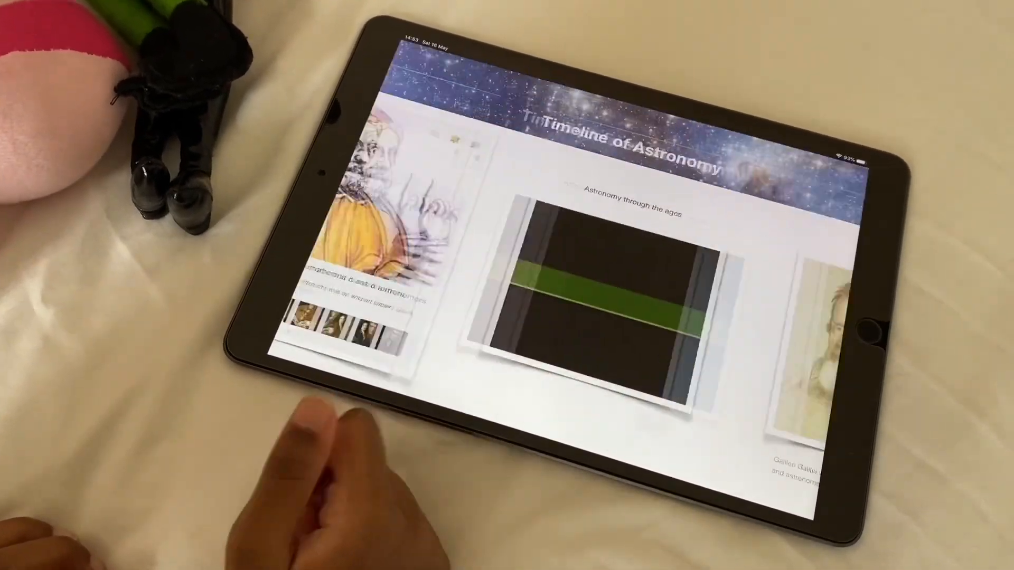